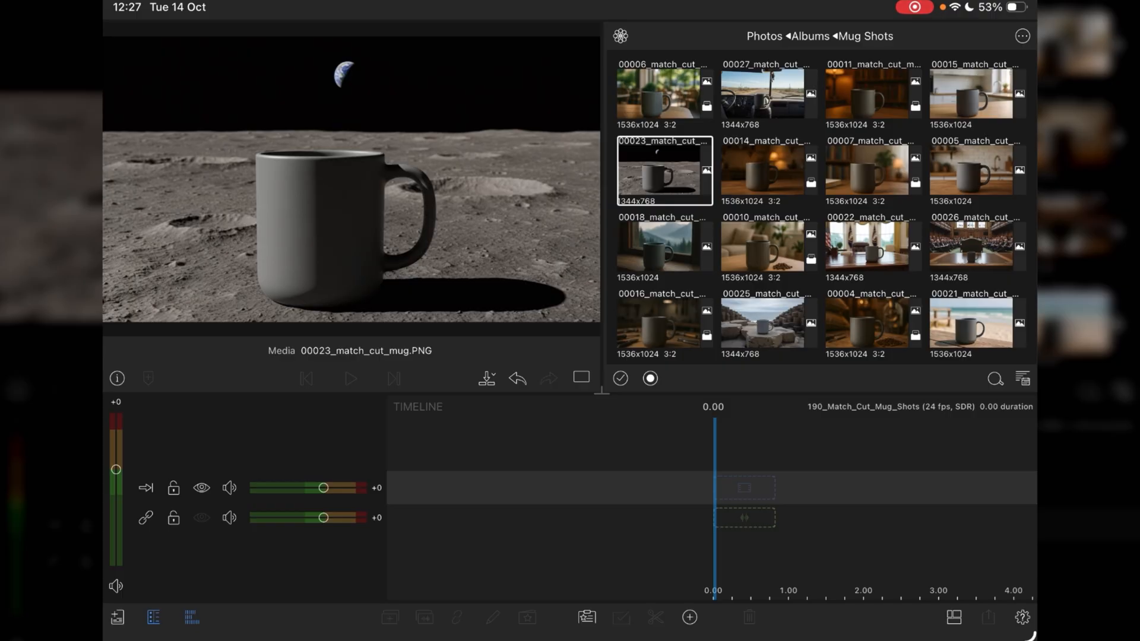
Step: Preview the café table mug image, then start multi-selecting mug images in order
click(662, 94)
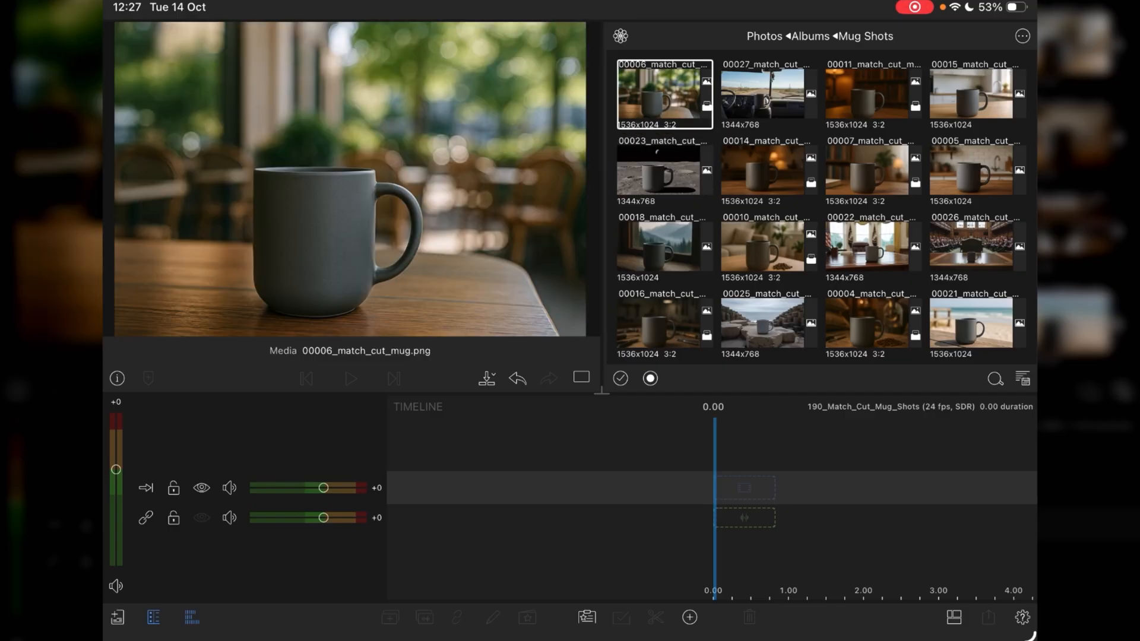
click(1021, 617)
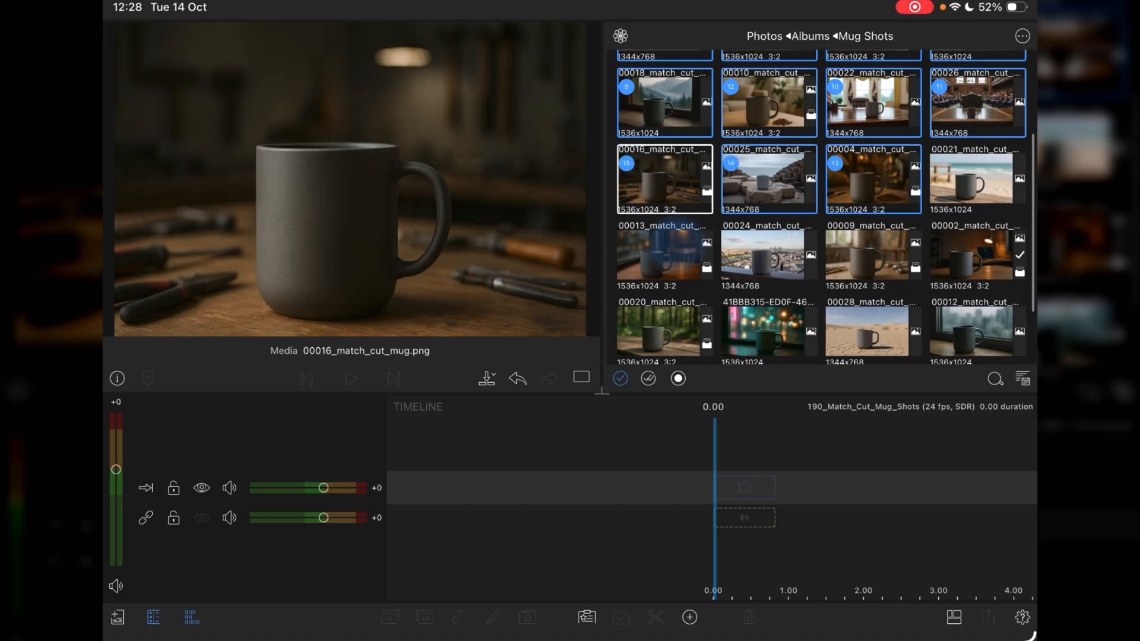
click(871, 255)
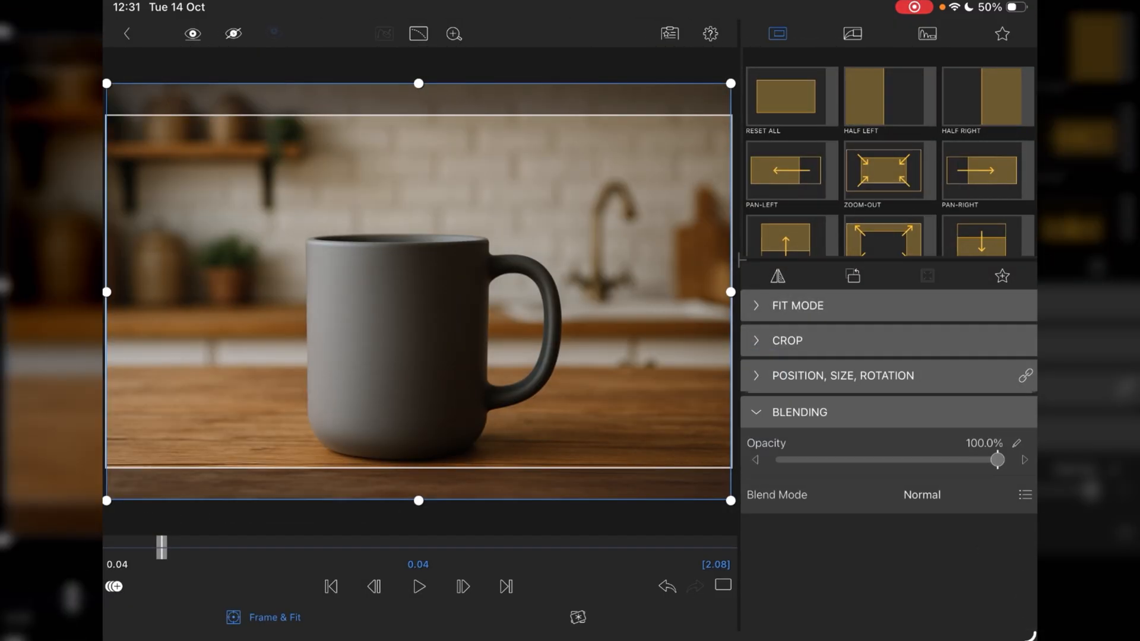
Step: Drag the kitchen mug image's handle to enlarge it until it fills the frame
drag(996, 459, 856, 460)
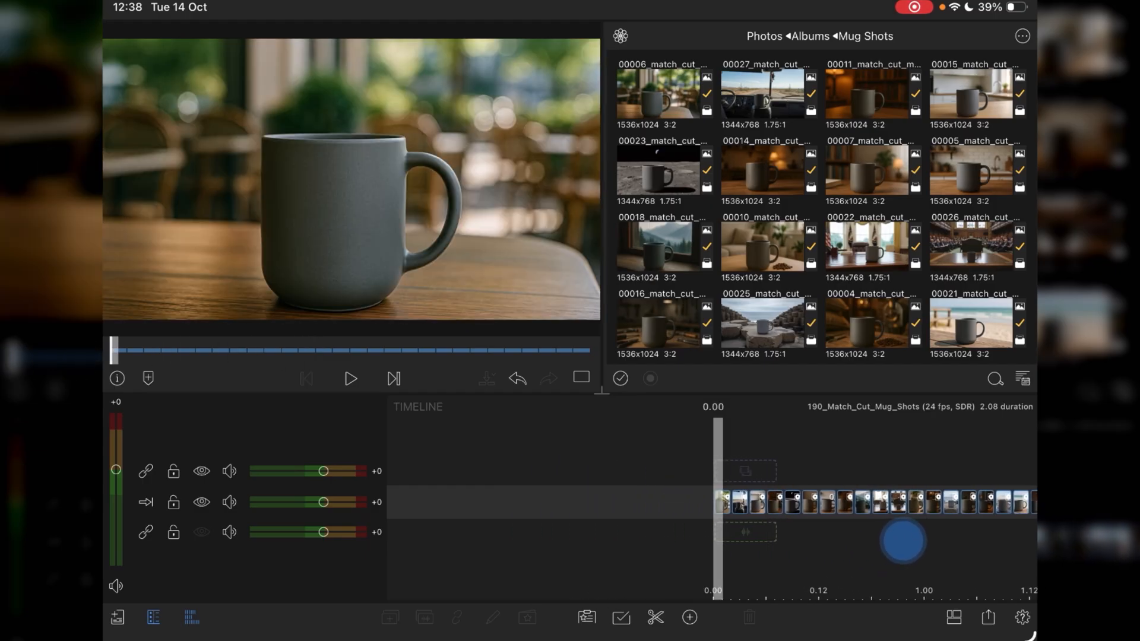
click(349, 378)
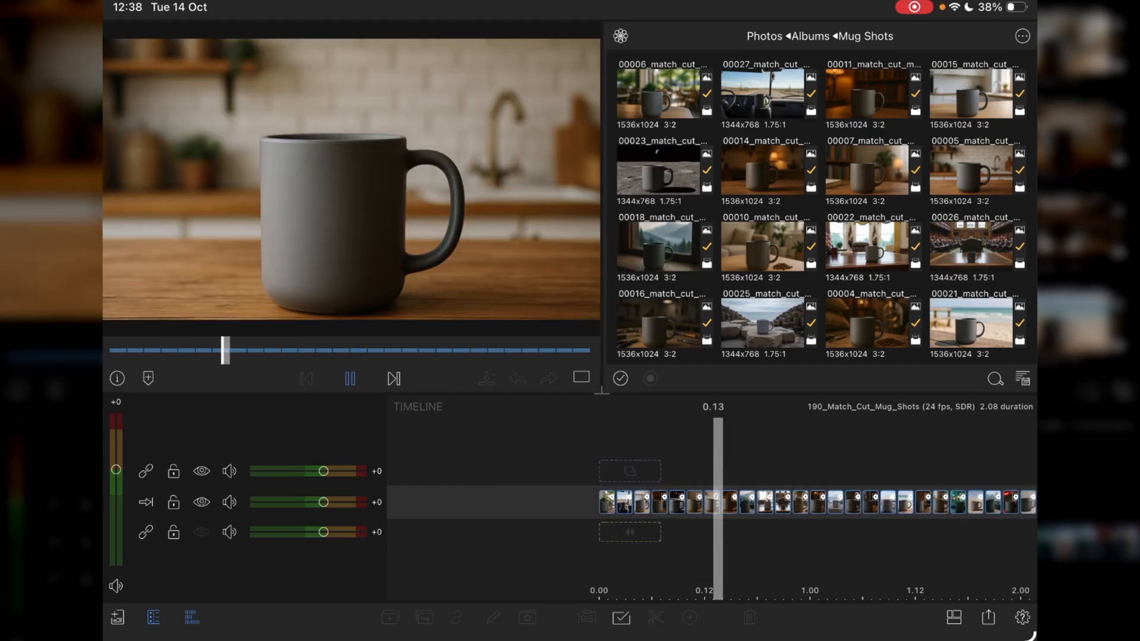
click(349, 378)
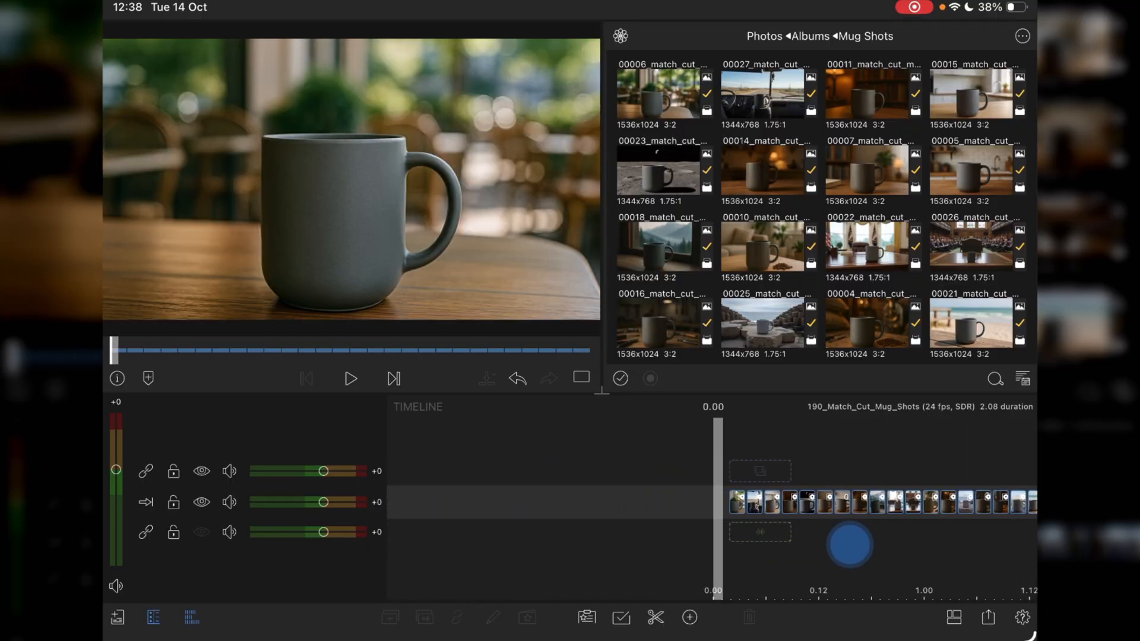
click(350, 379)
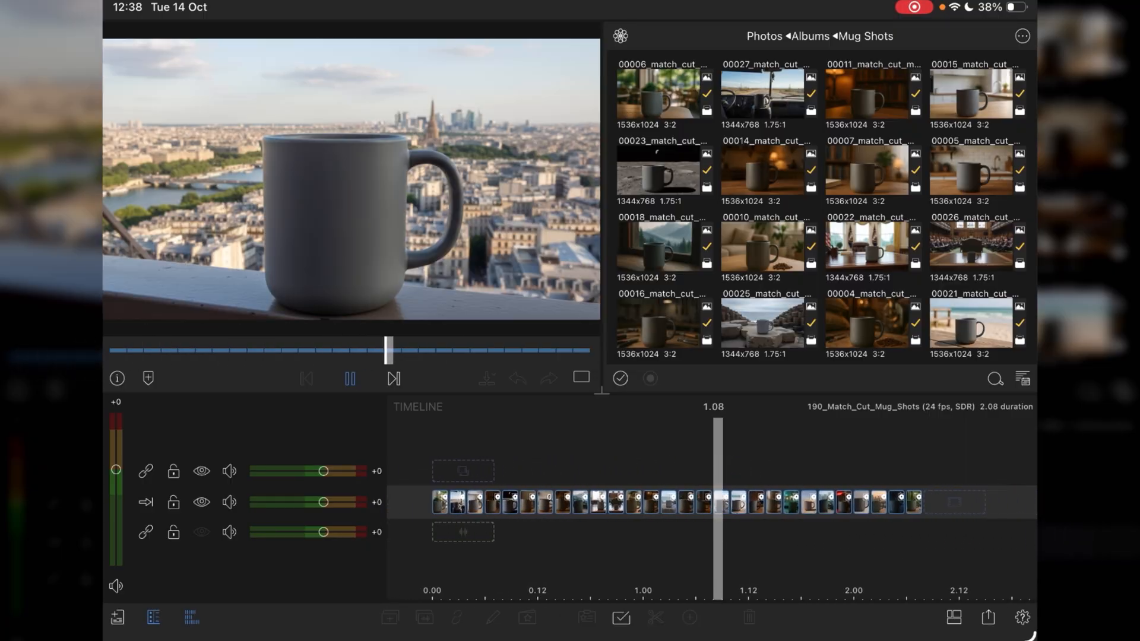
click(349, 378)
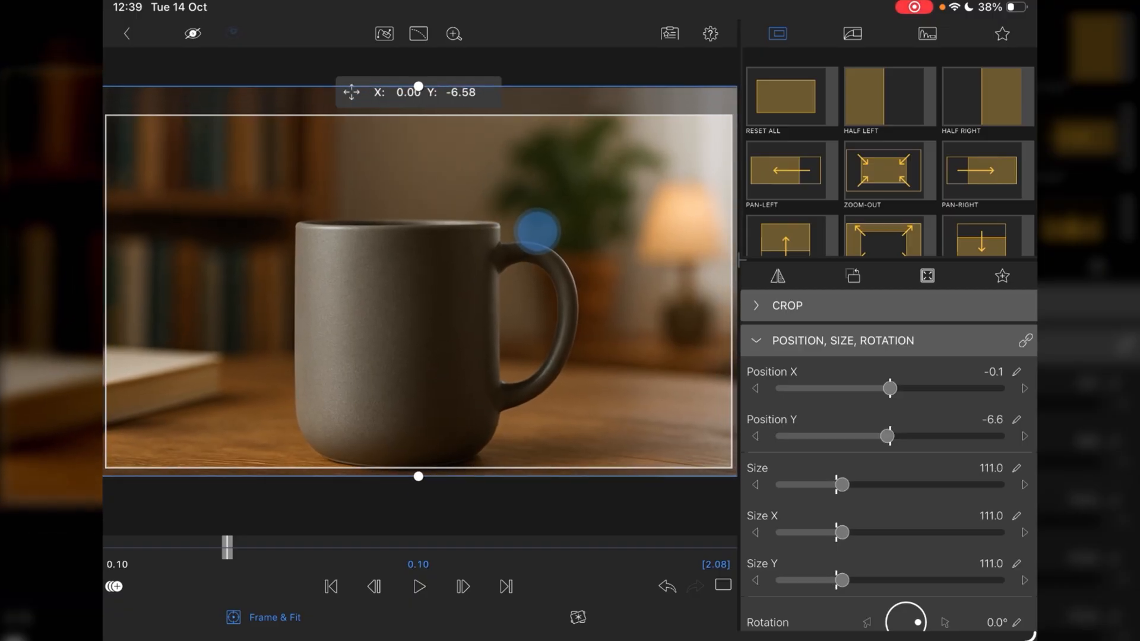
Step: Shift the zoomed framing vertically and check it on later mug clips
drag(537, 226, 553, 211)
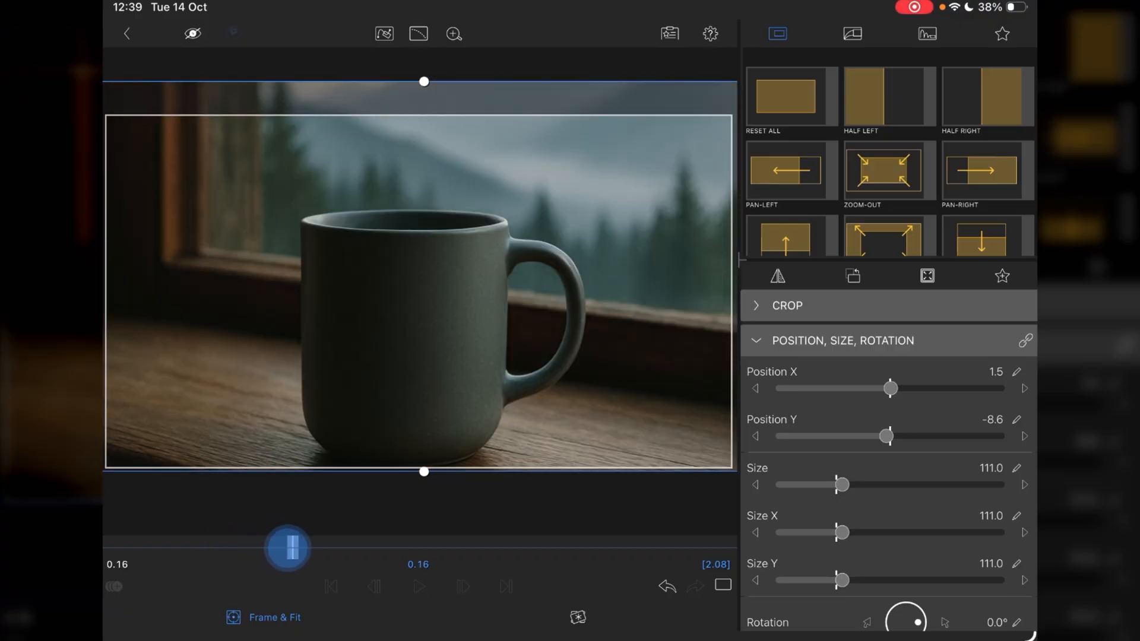
drag(286, 548, 347, 548)
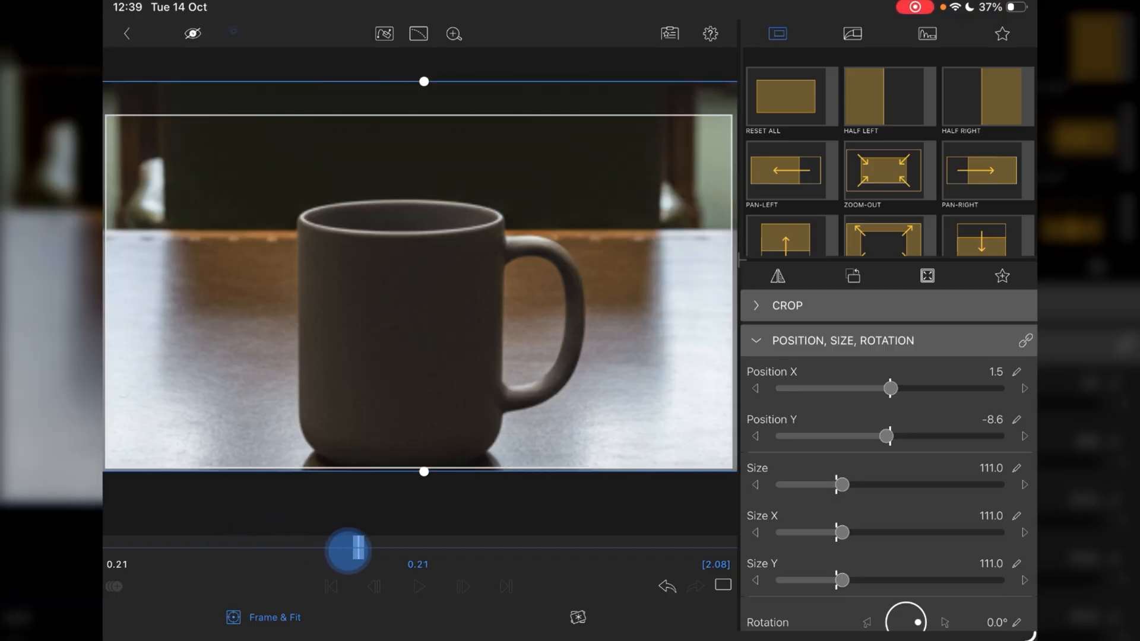
drag(347, 551, 434, 550)
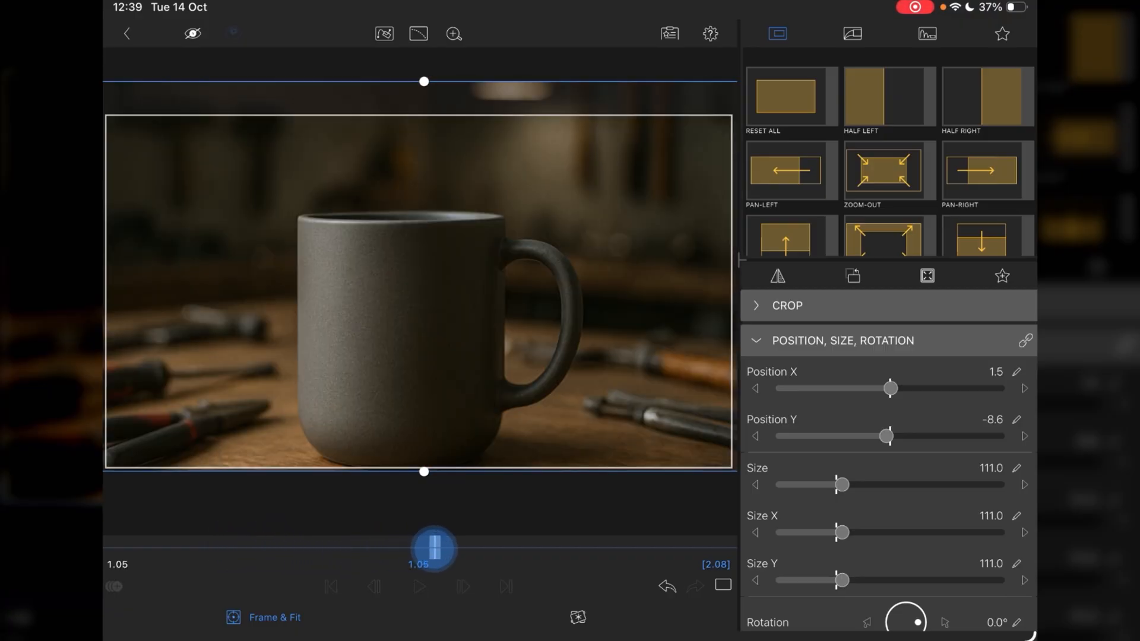
drag(432, 548, 521, 549)
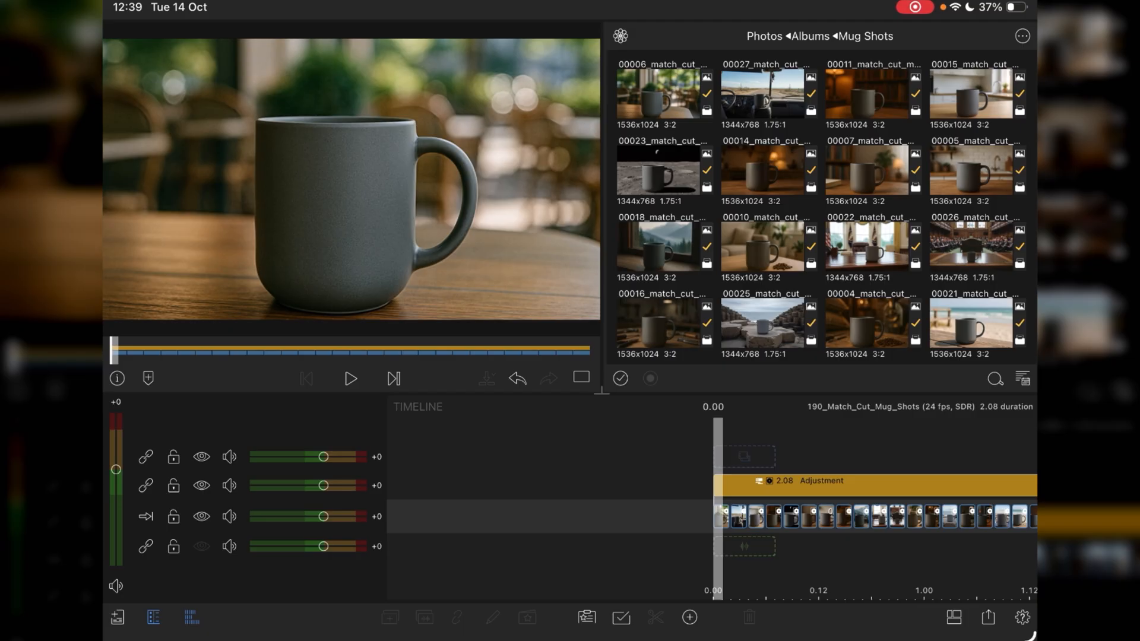
click(350, 378)
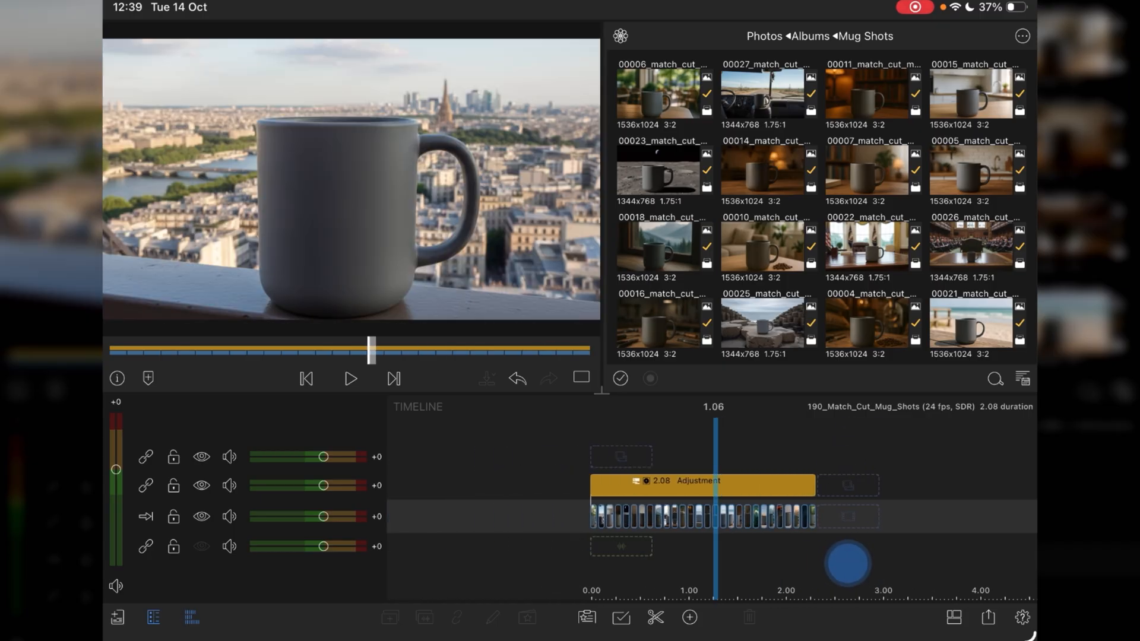
click(305, 378)
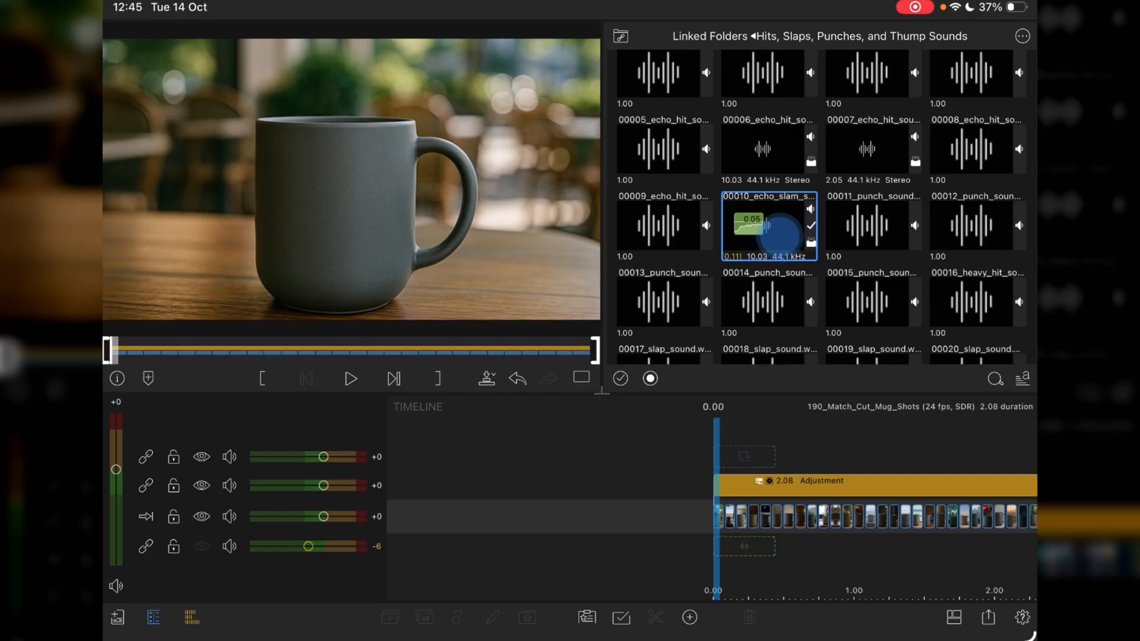
Step: Mark a short range on 00010_echo_slam and drag it under the first clip
drag(767, 230, 734, 552)
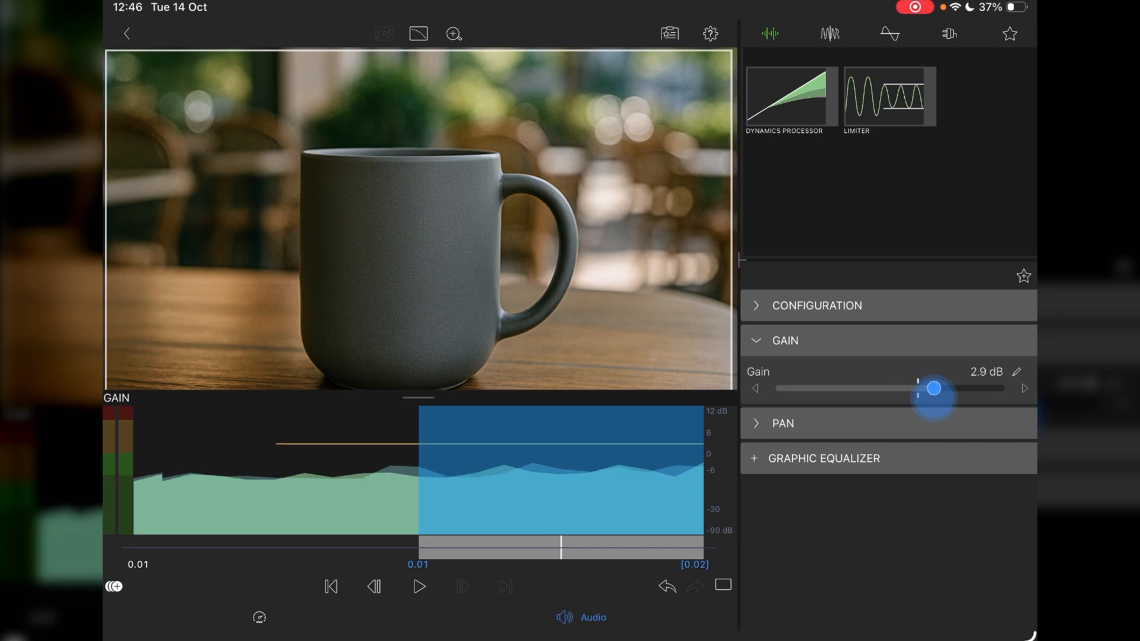
Step: Set the echo slam gain to about 3.1 dB and close the editor
drag(936, 388, 946, 388)
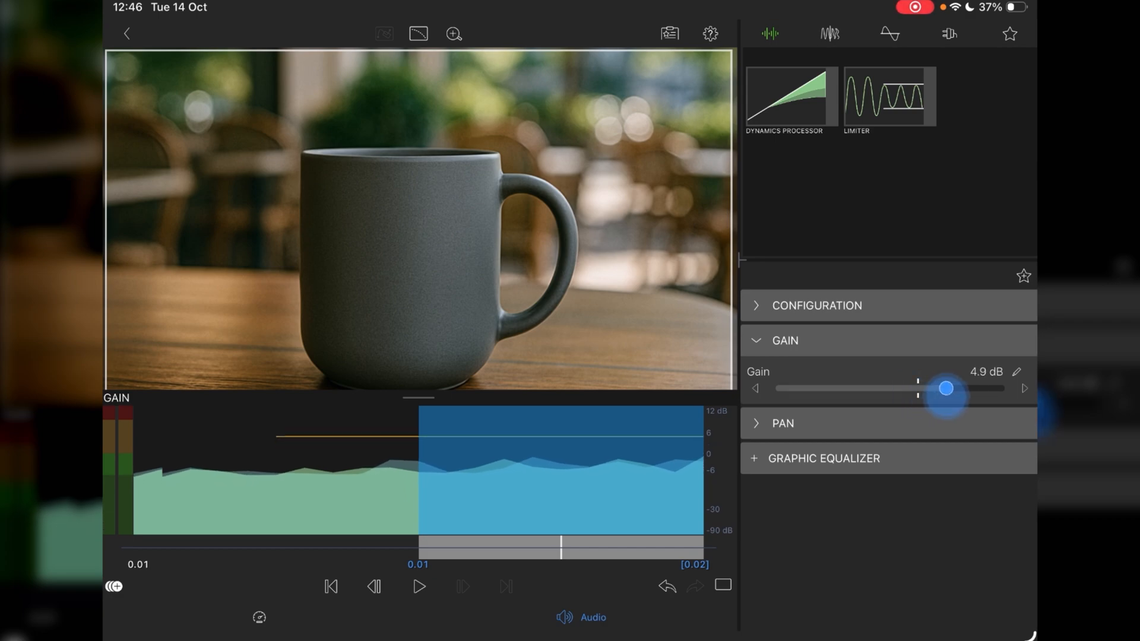
drag(946, 388, 935, 388)
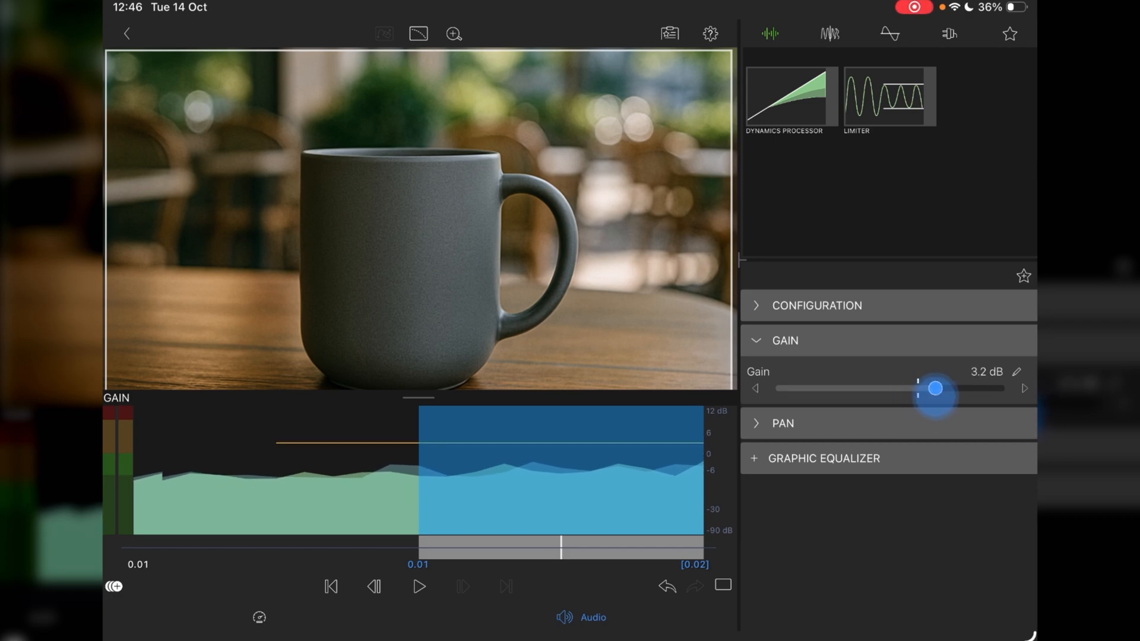
drag(936, 389, 917, 388)
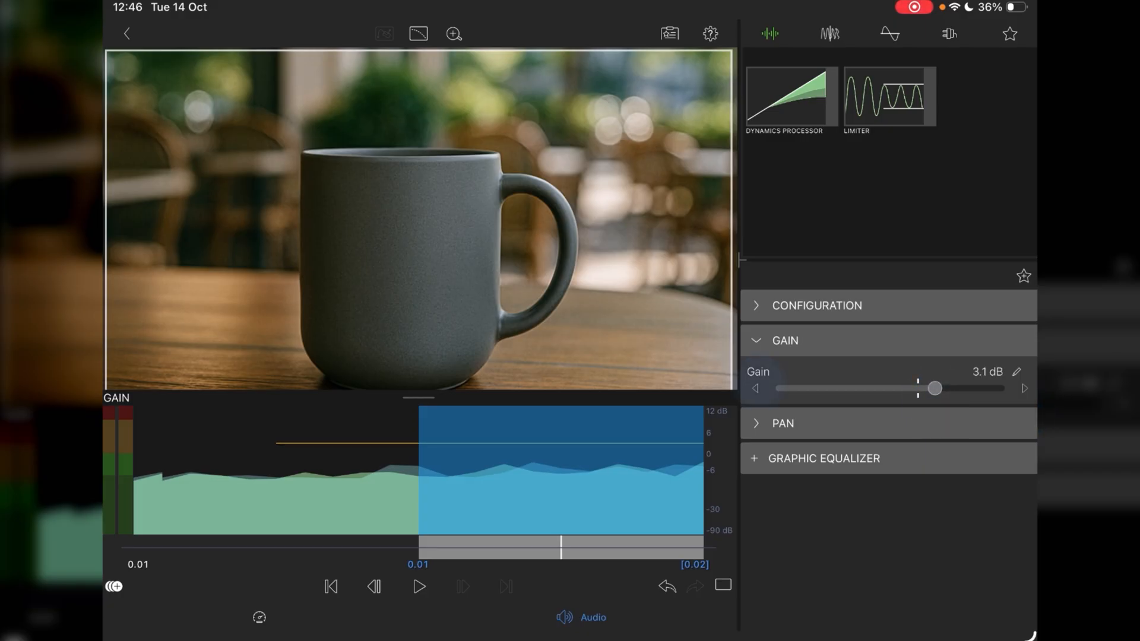
click(816, 305)
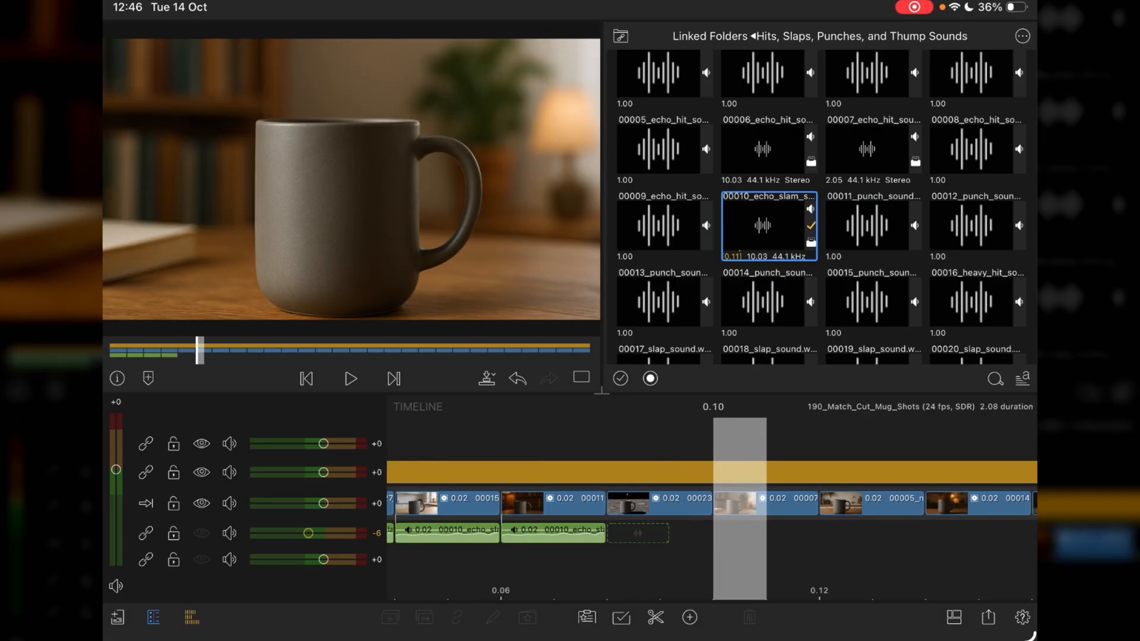
Step: Drag another echo slam copy under the next mug clip
drag(200, 350, 285, 349)
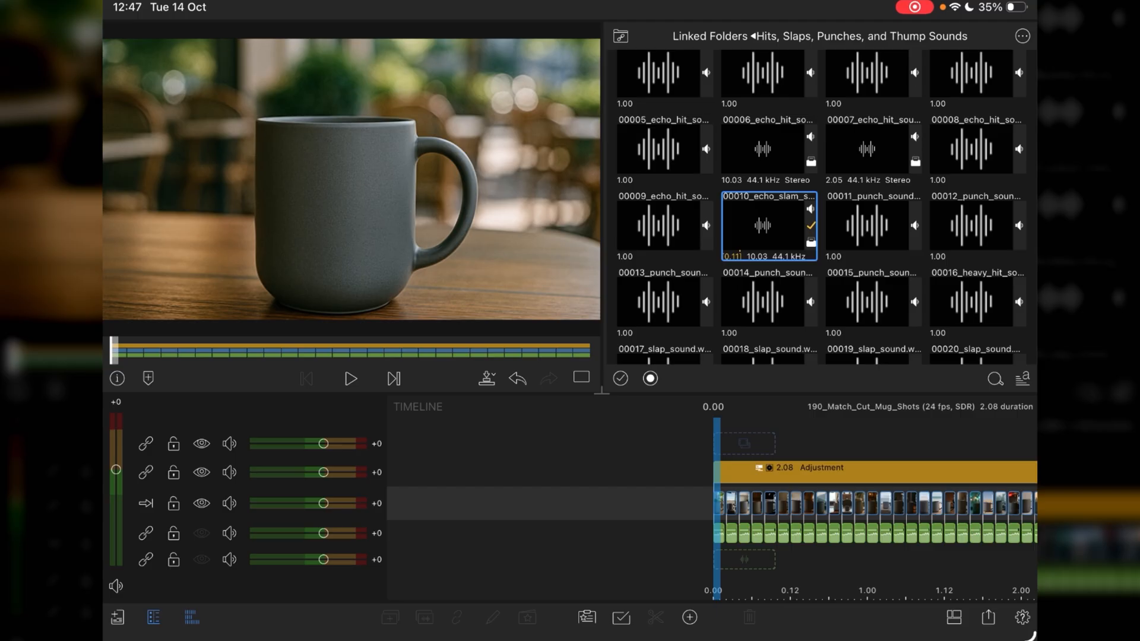
click(349, 378)
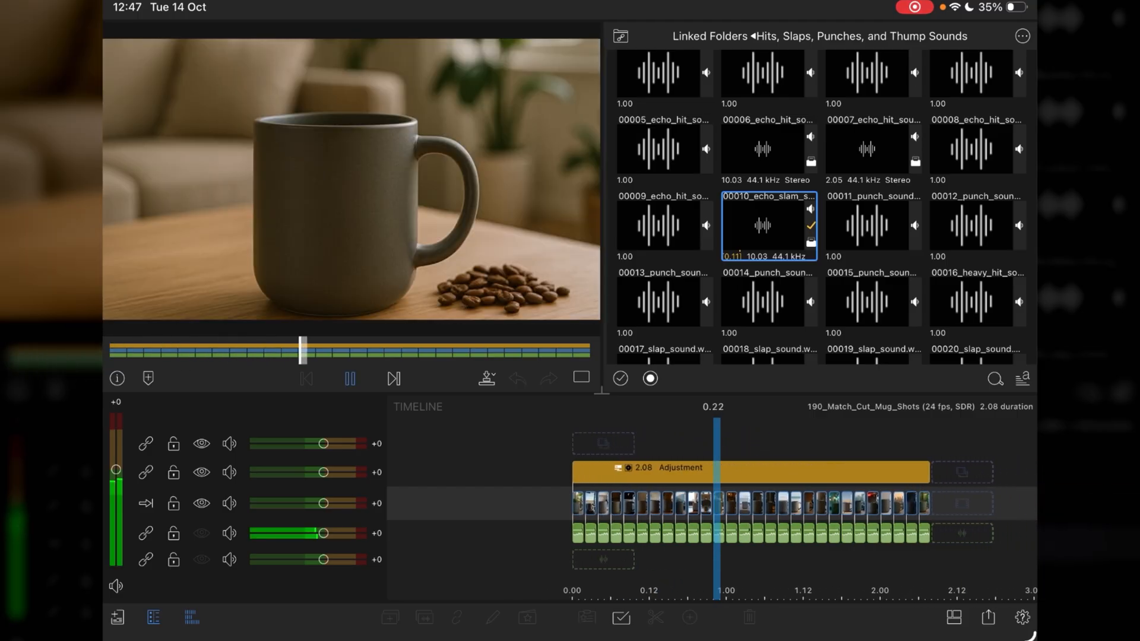
click(349, 378)
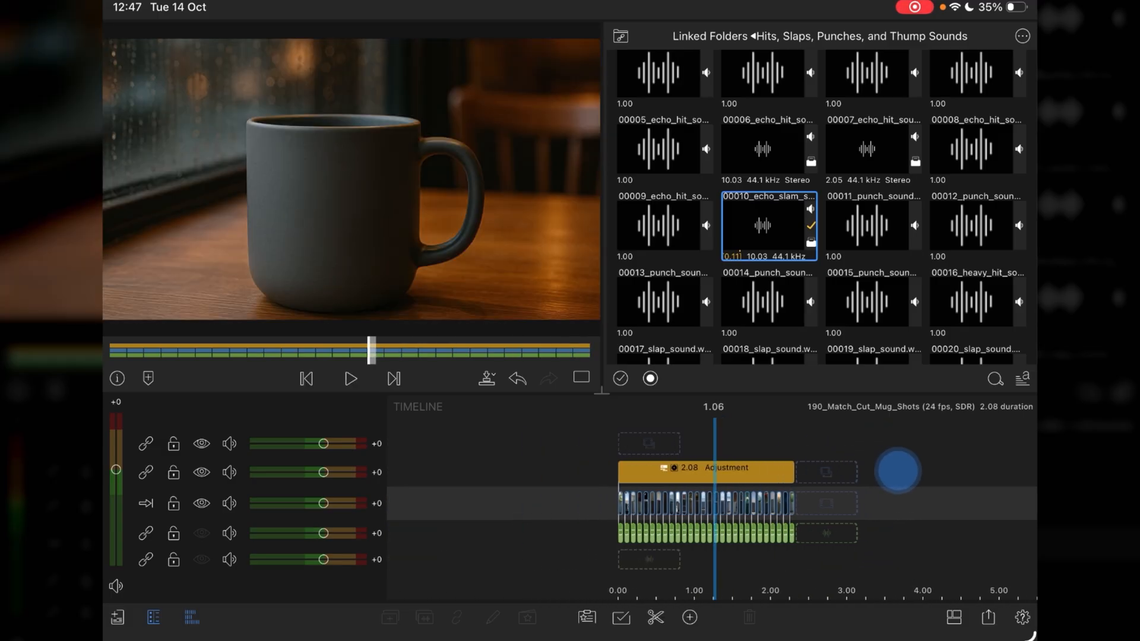
click(349, 378)
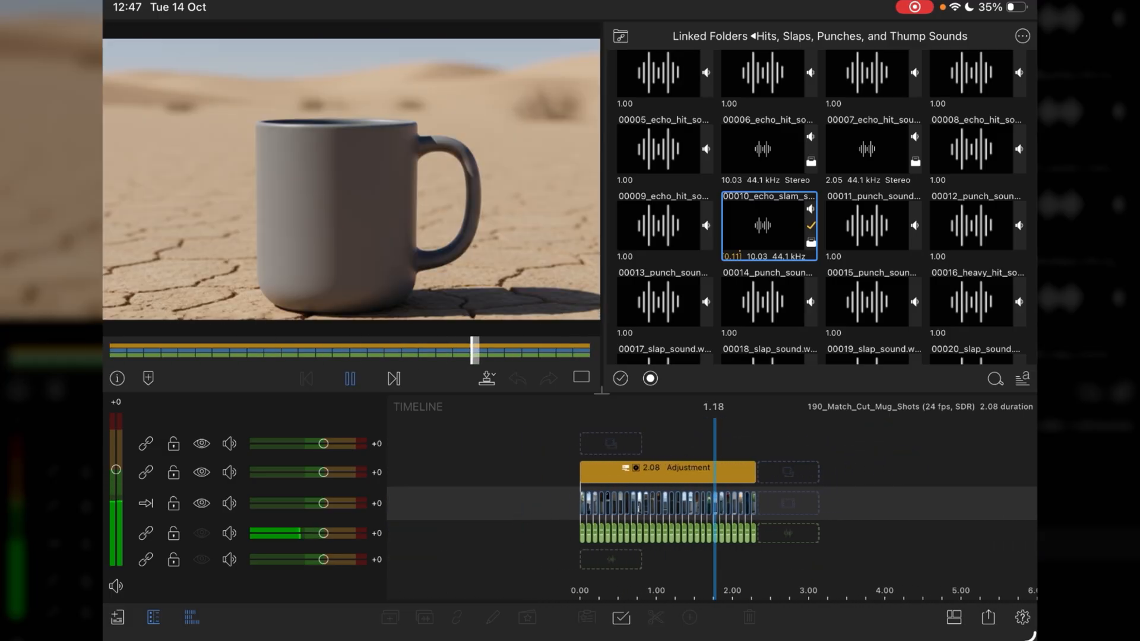